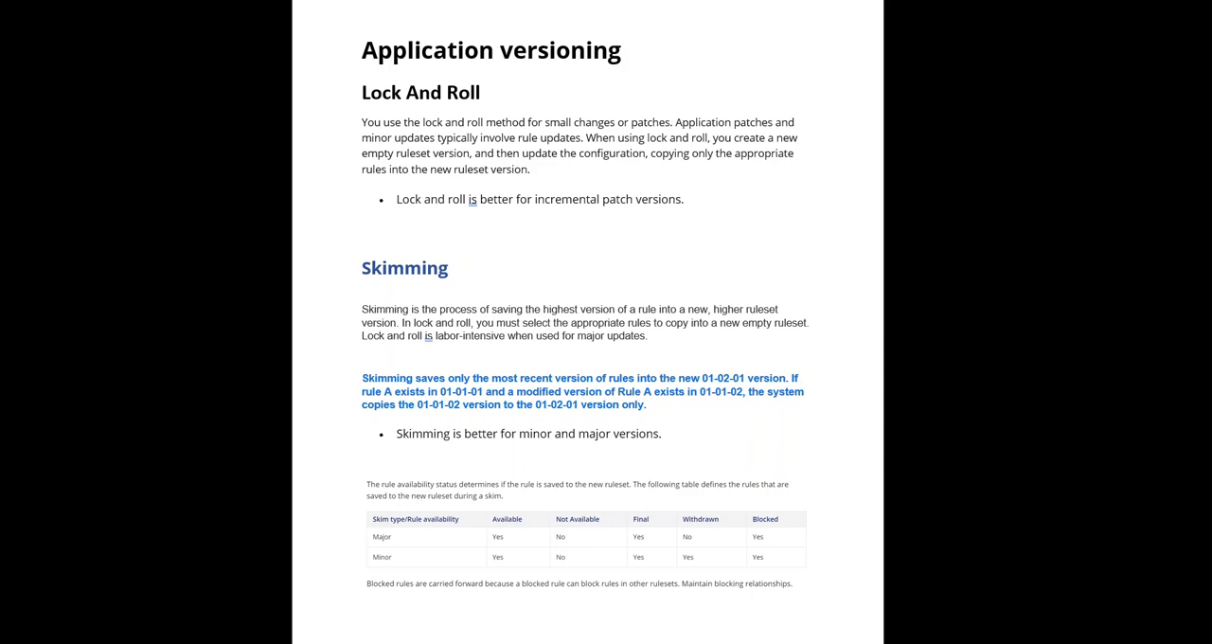
pyautogui.moveTo(186, 447)
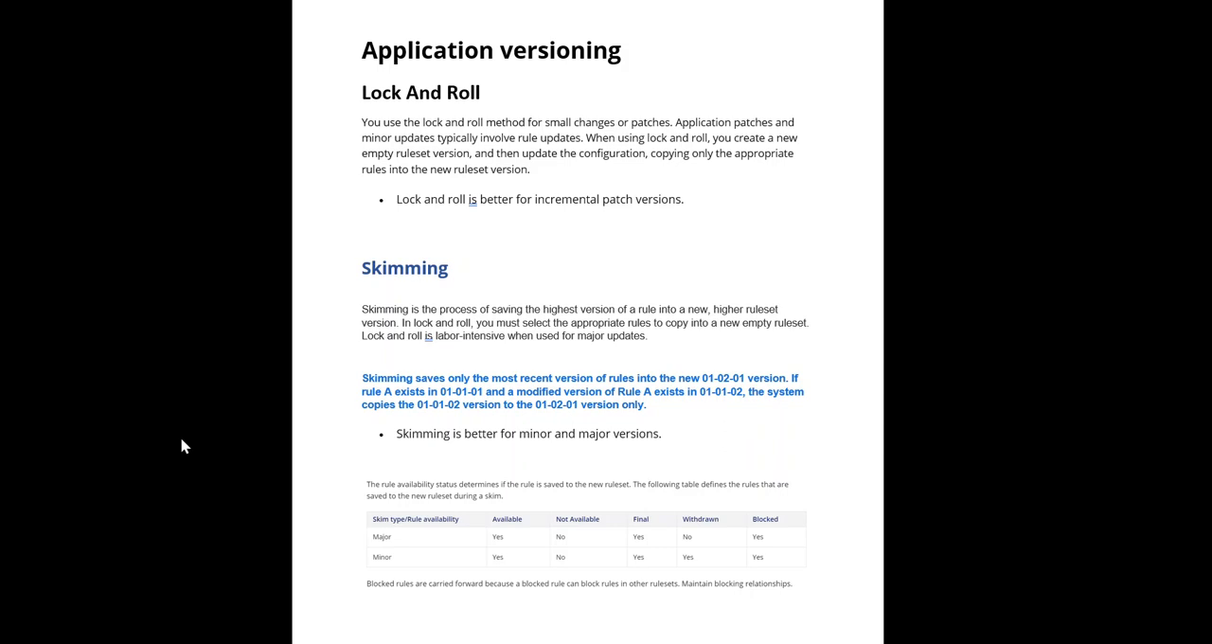
pyautogui.moveTo(409, 411)
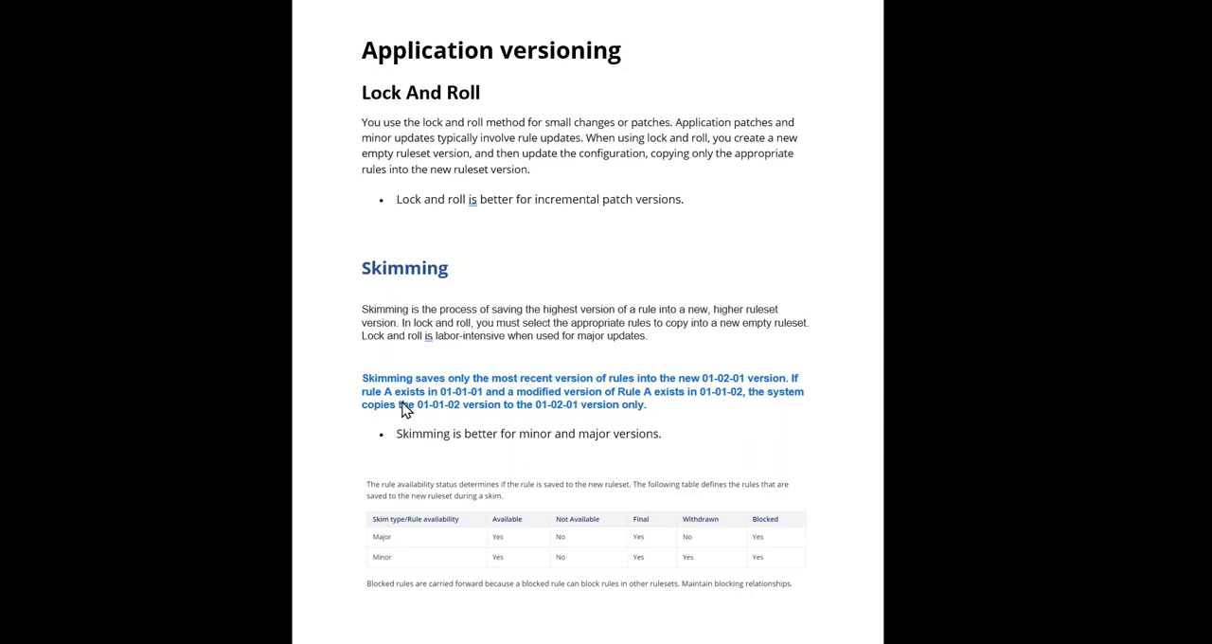
pyautogui.moveTo(729, 434)
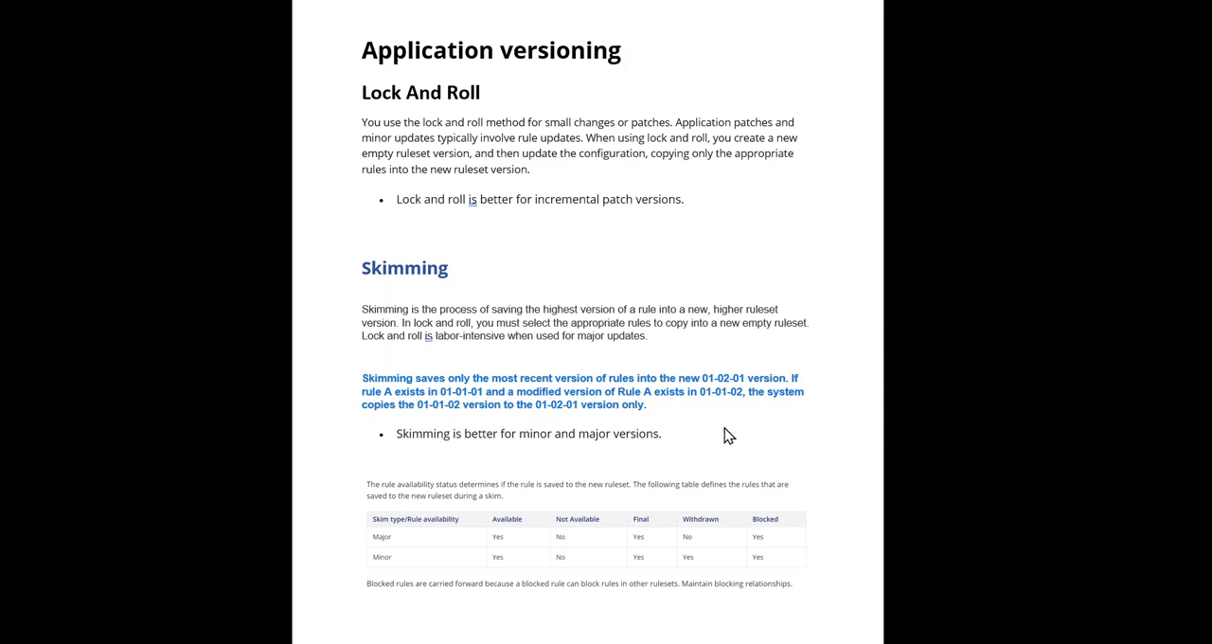
pyautogui.moveTo(667, 417)
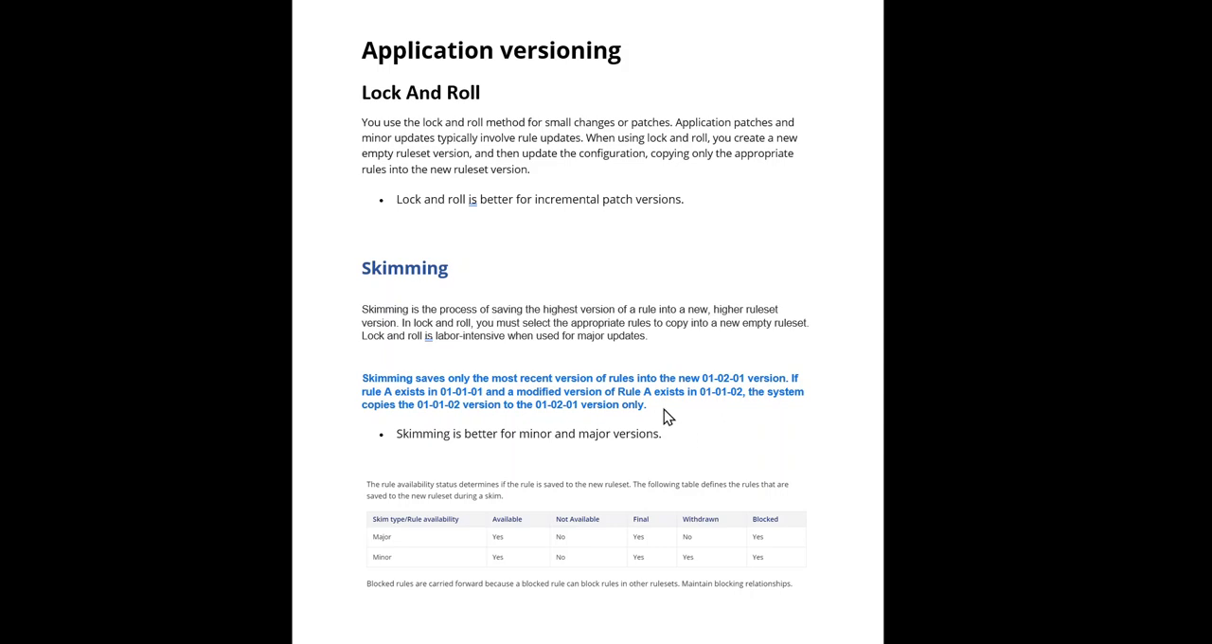
pyautogui.moveTo(742, 407)
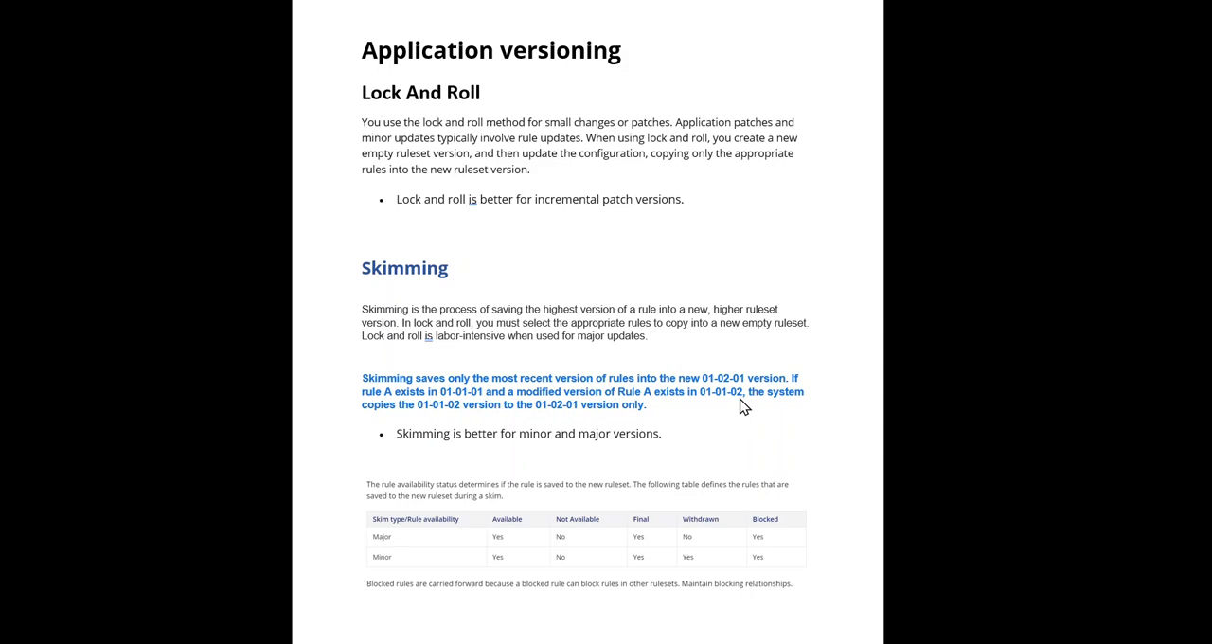
pyautogui.moveTo(716, 409)
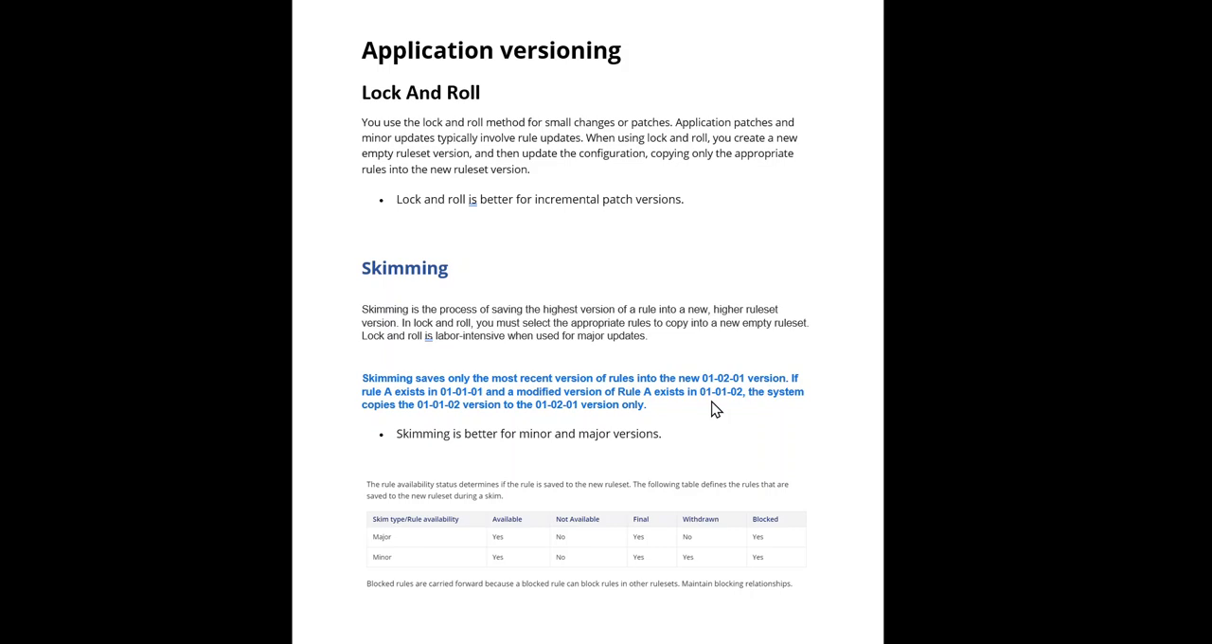
pyautogui.moveTo(477, 405)
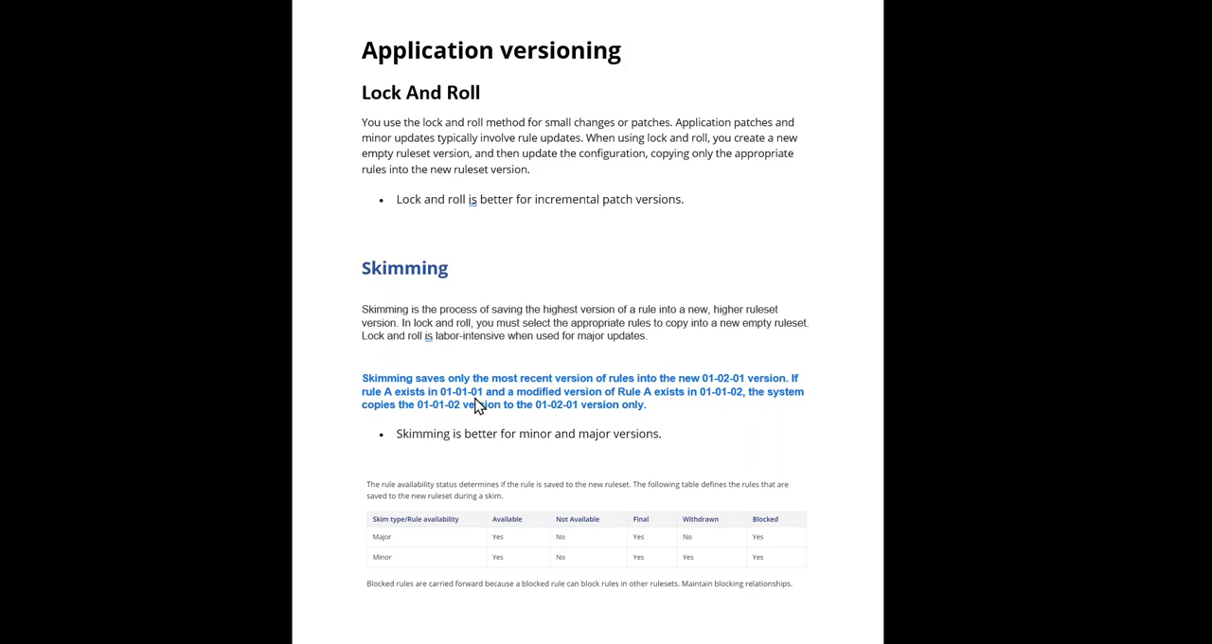
pyautogui.moveTo(712, 413)
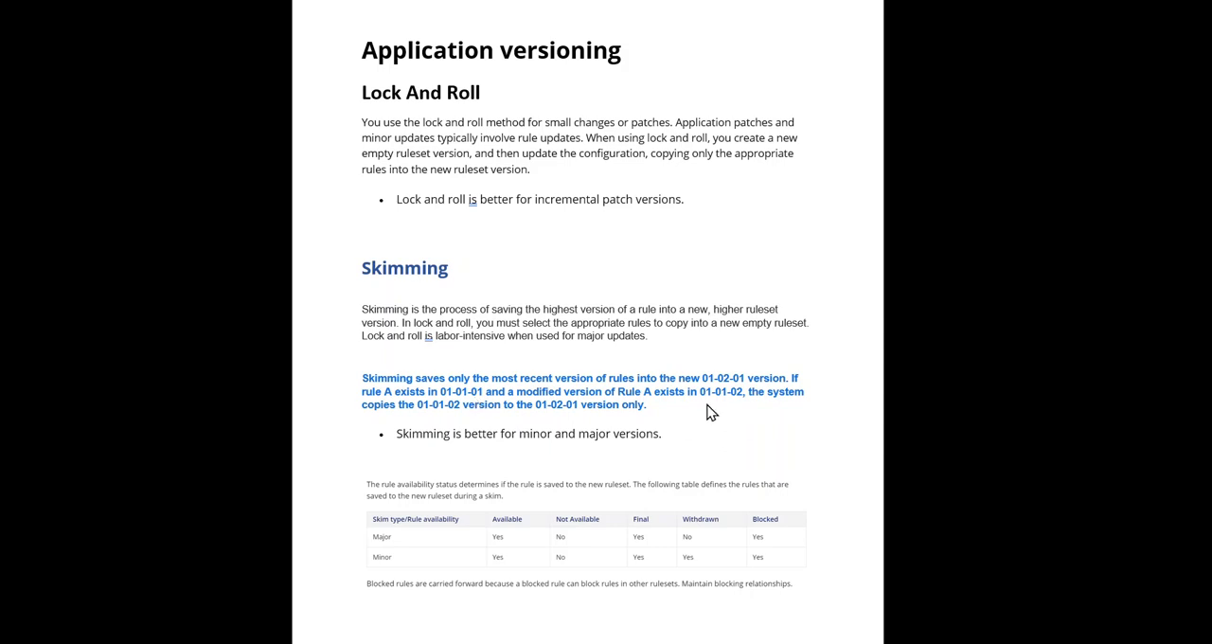
pyautogui.moveTo(738, 411)
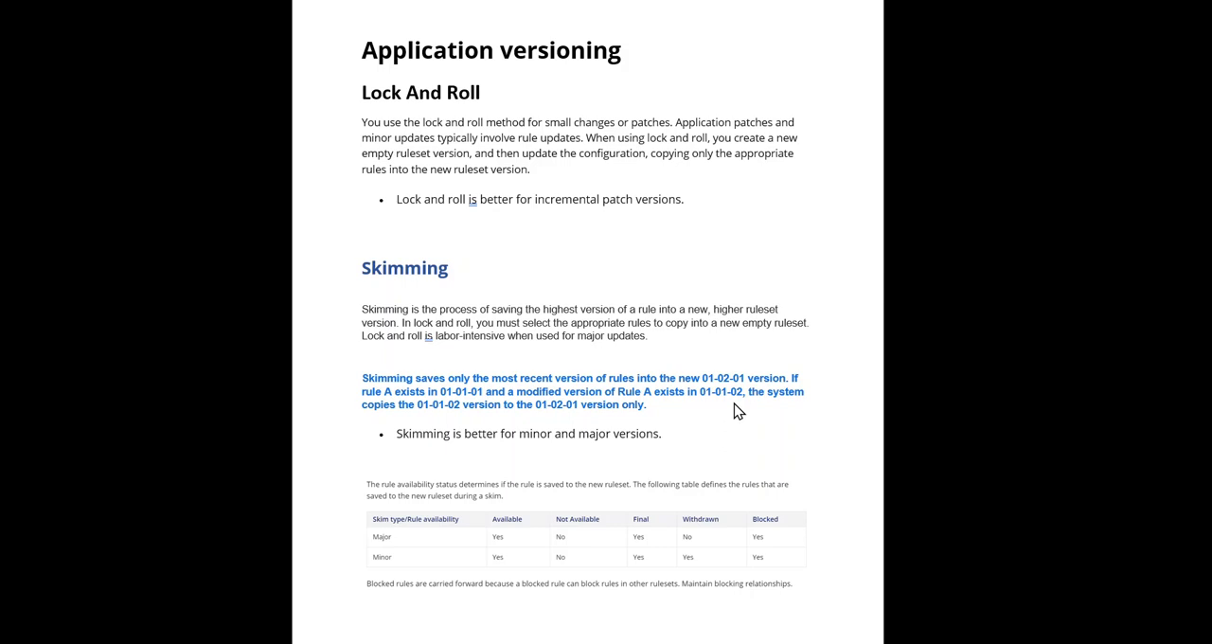
pyautogui.moveTo(534, 421)
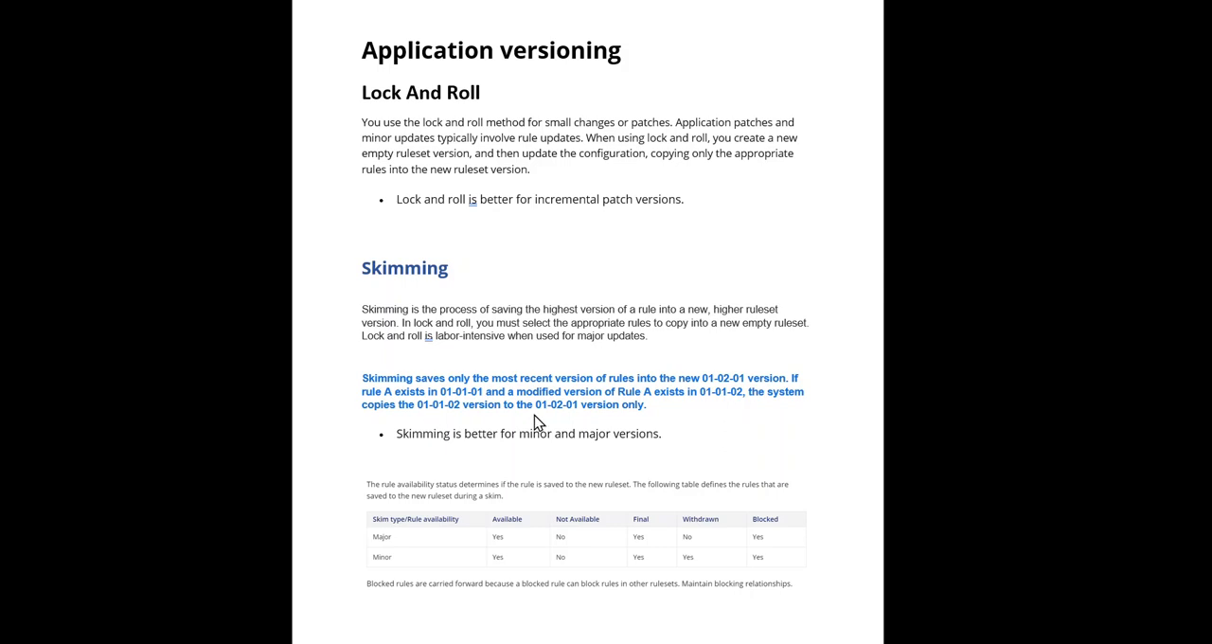
pyautogui.moveTo(740, 408)
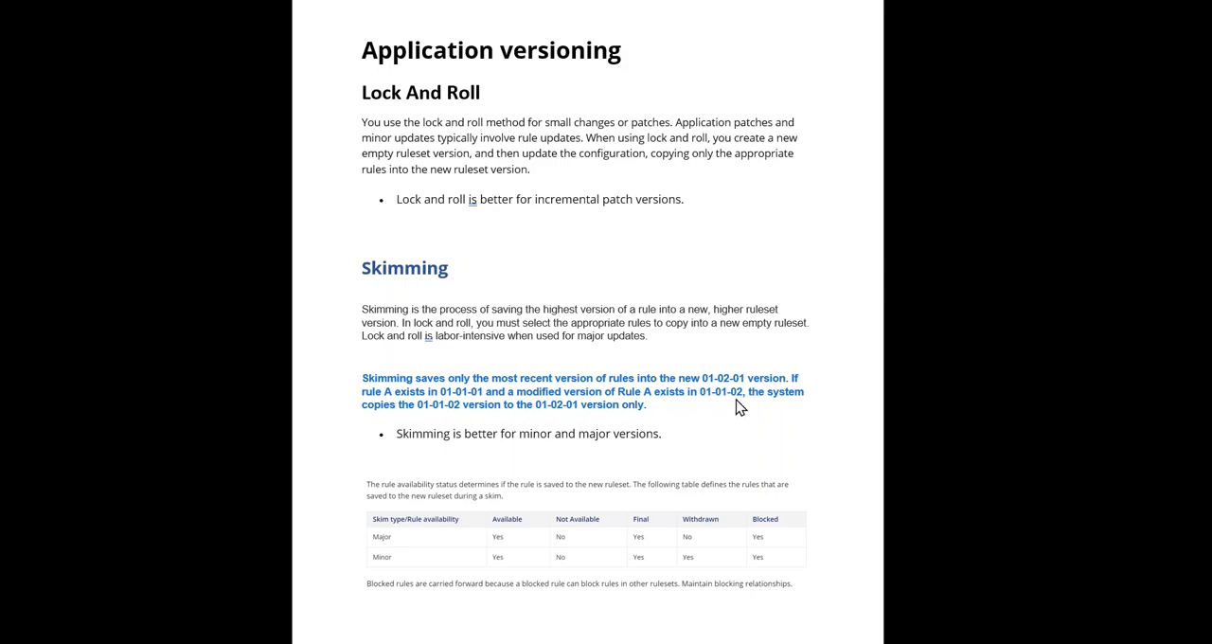
pyautogui.moveTo(729, 409)
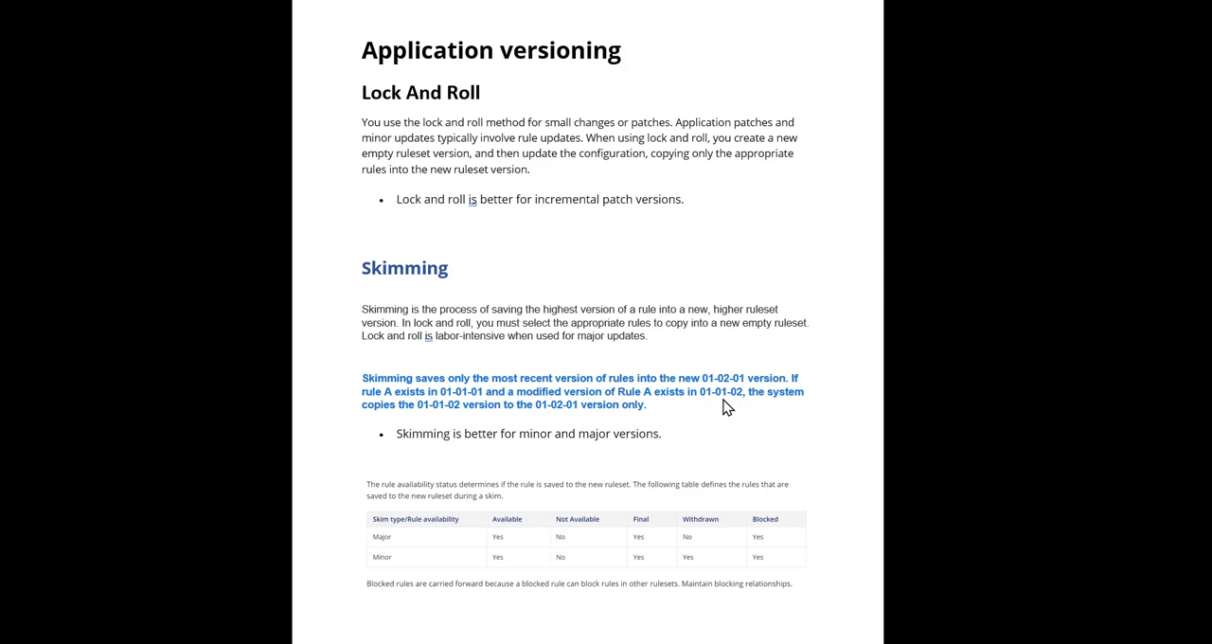
pyautogui.moveTo(454, 417)
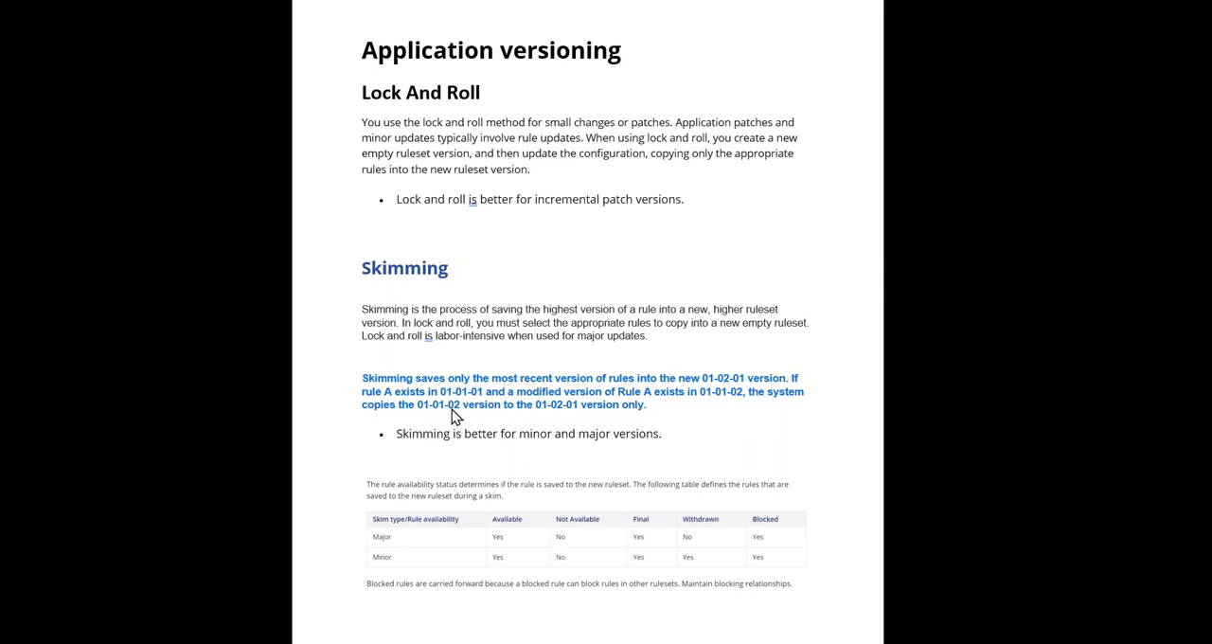
pyautogui.moveTo(575, 422)
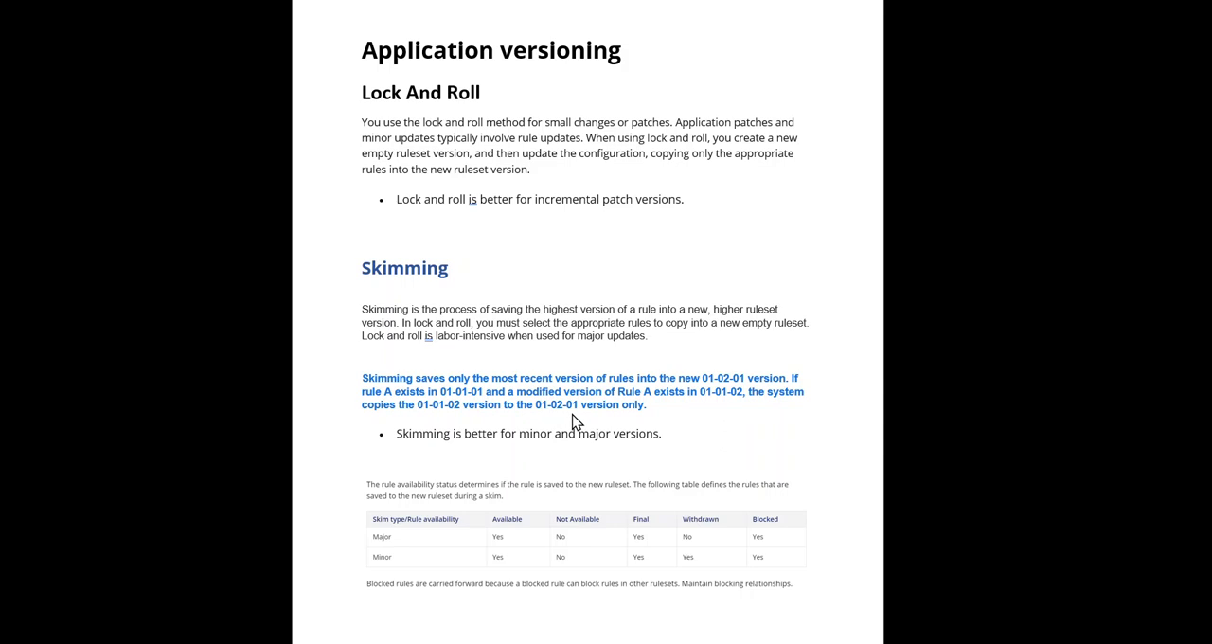
pyautogui.moveTo(584, 421)
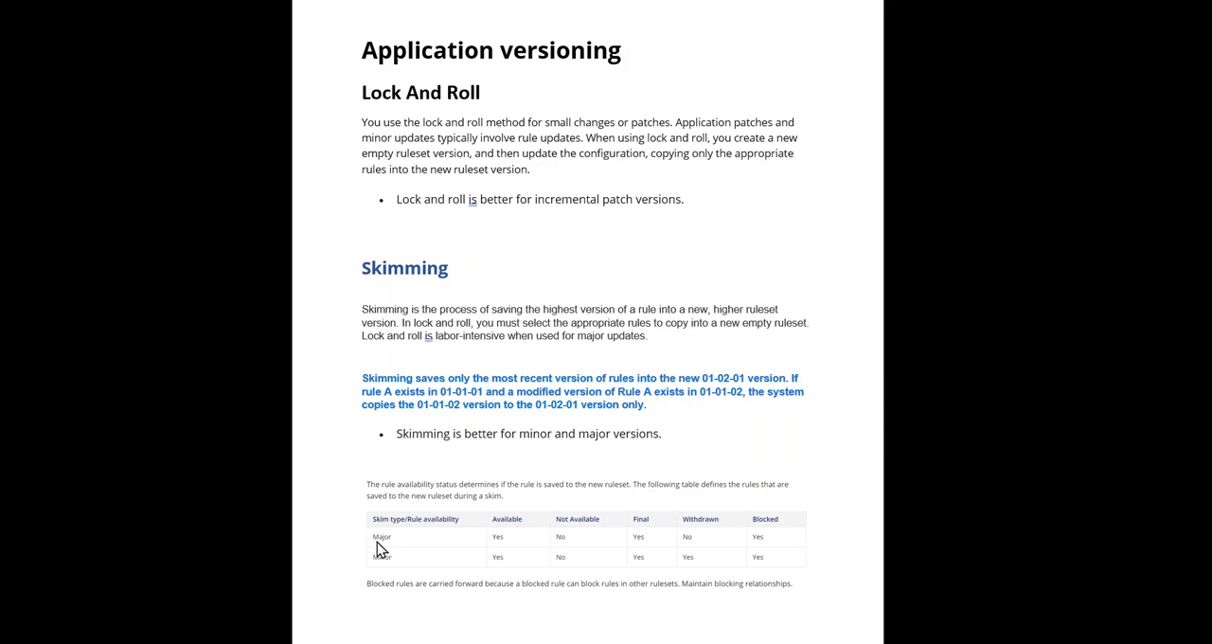
pyautogui.moveTo(534, 542)
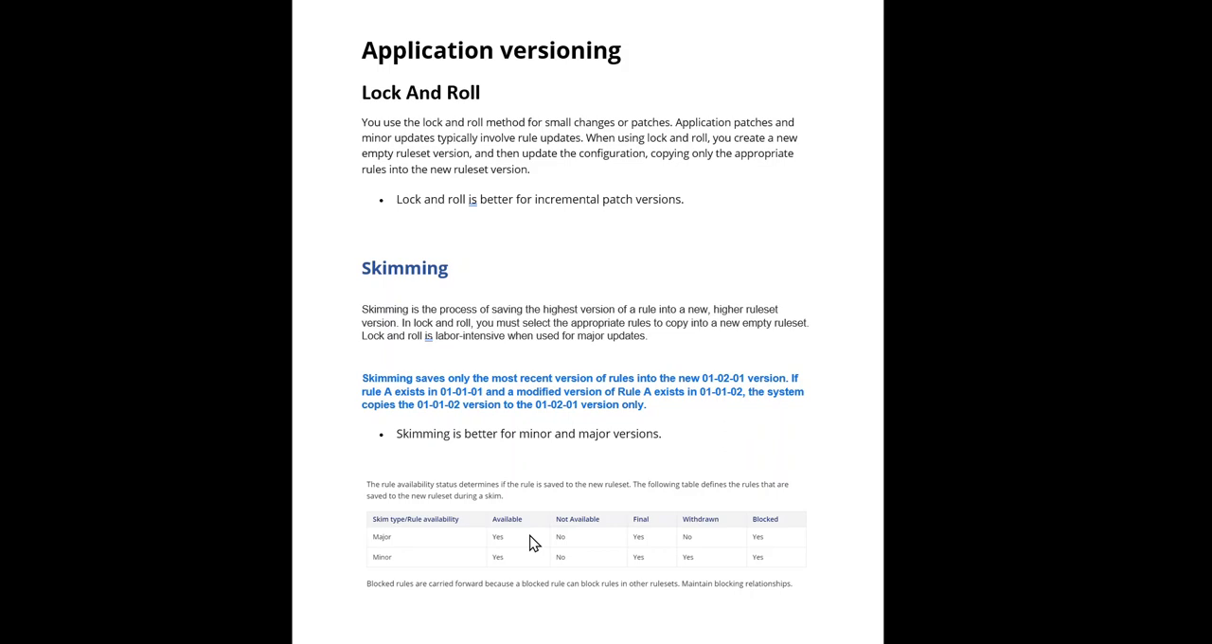
pyautogui.moveTo(561, 542)
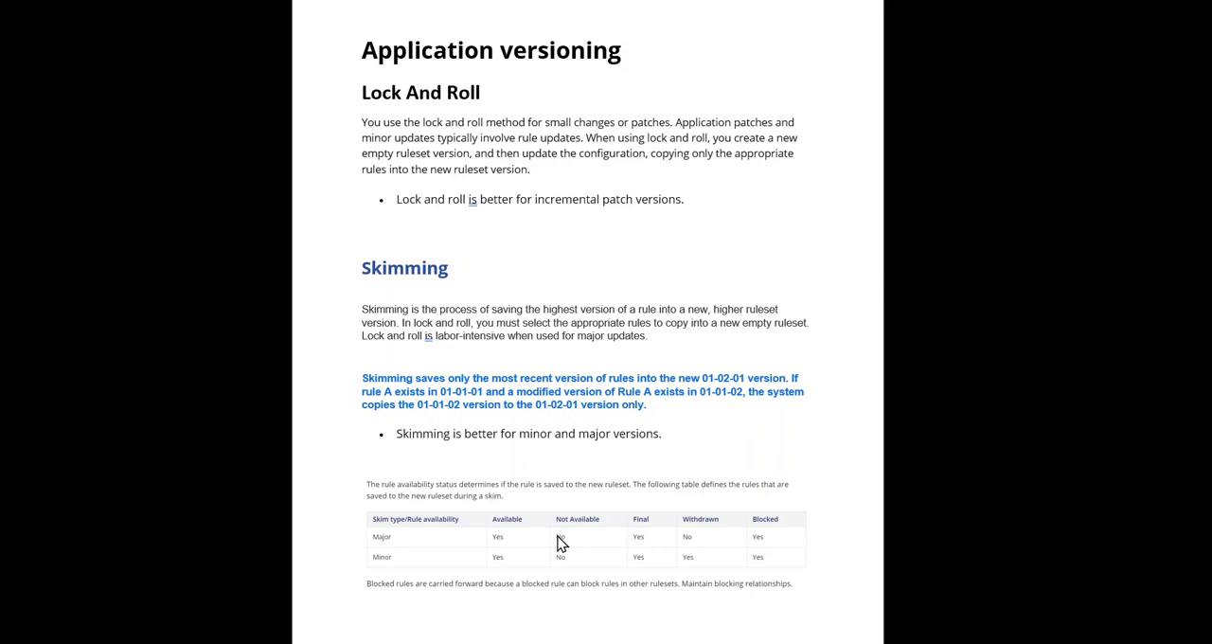
pyautogui.moveTo(608, 536)
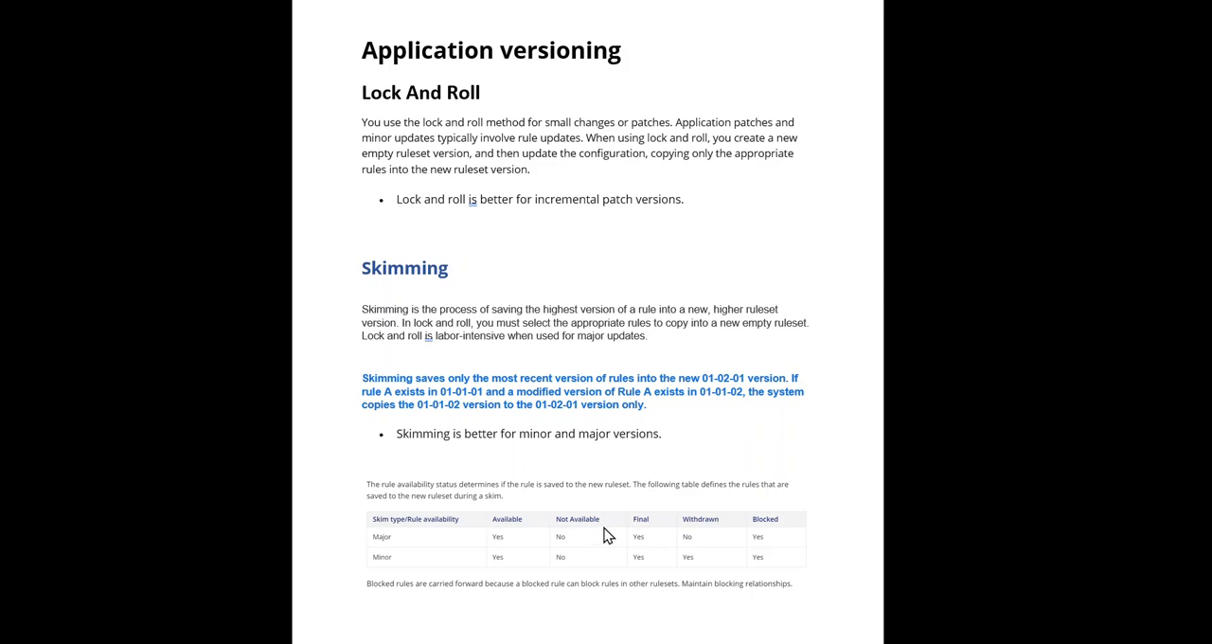
pyautogui.moveTo(570, 545)
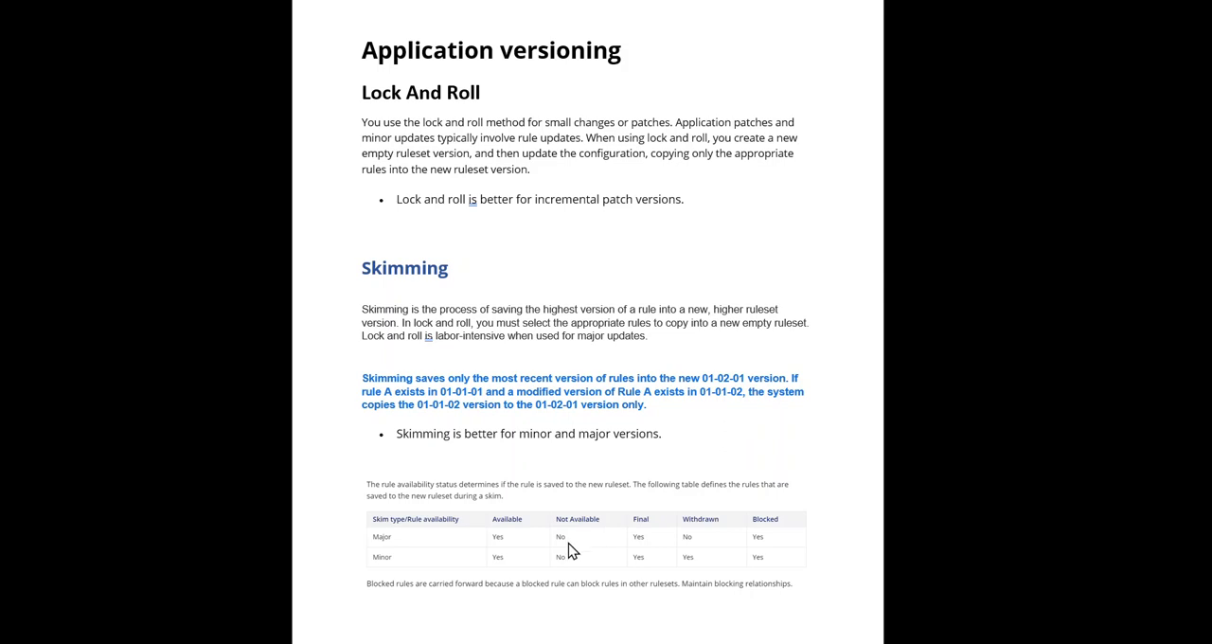
pyautogui.moveTo(630, 591)
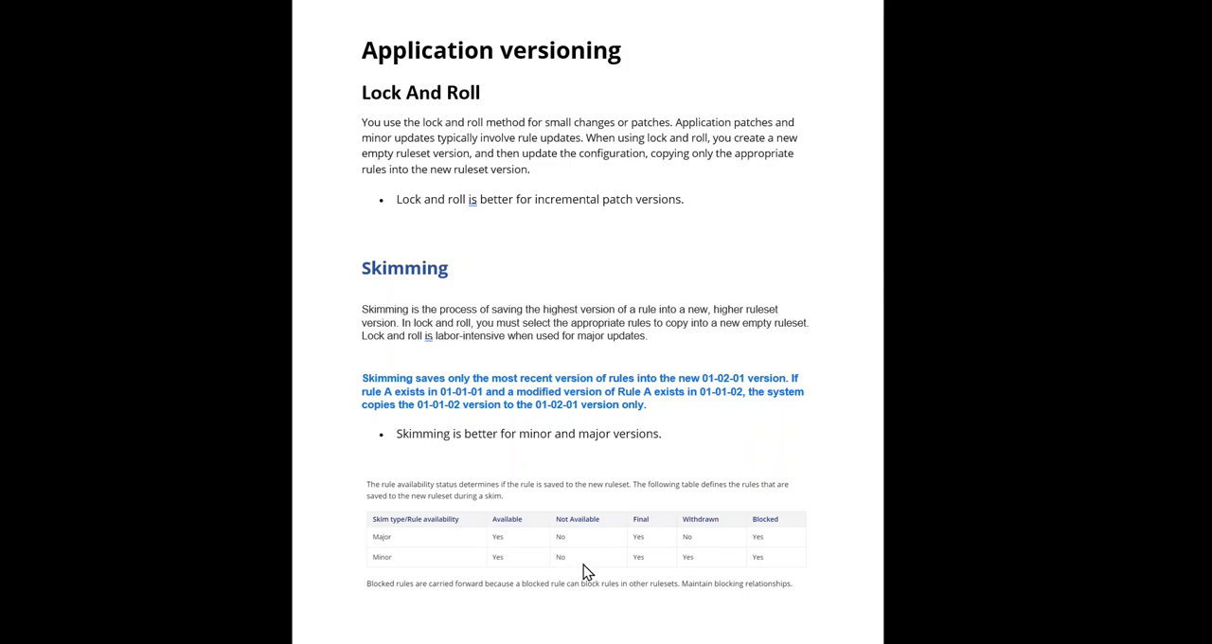
pyautogui.moveTo(657, 530)
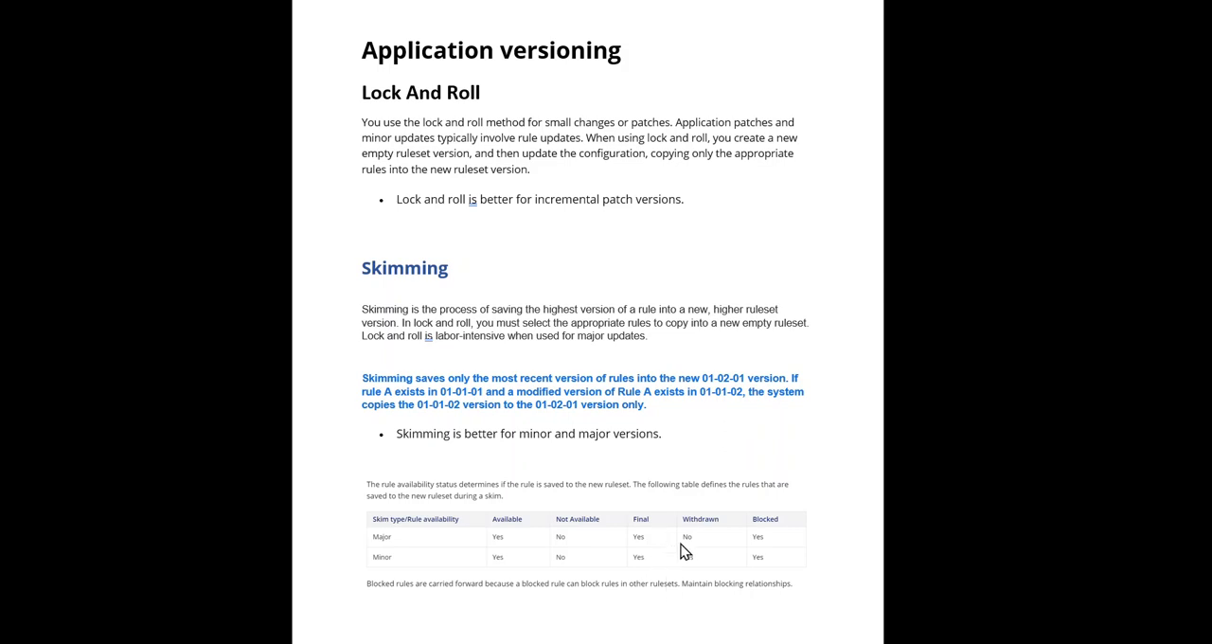
pyautogui.moveTo(729, 531)
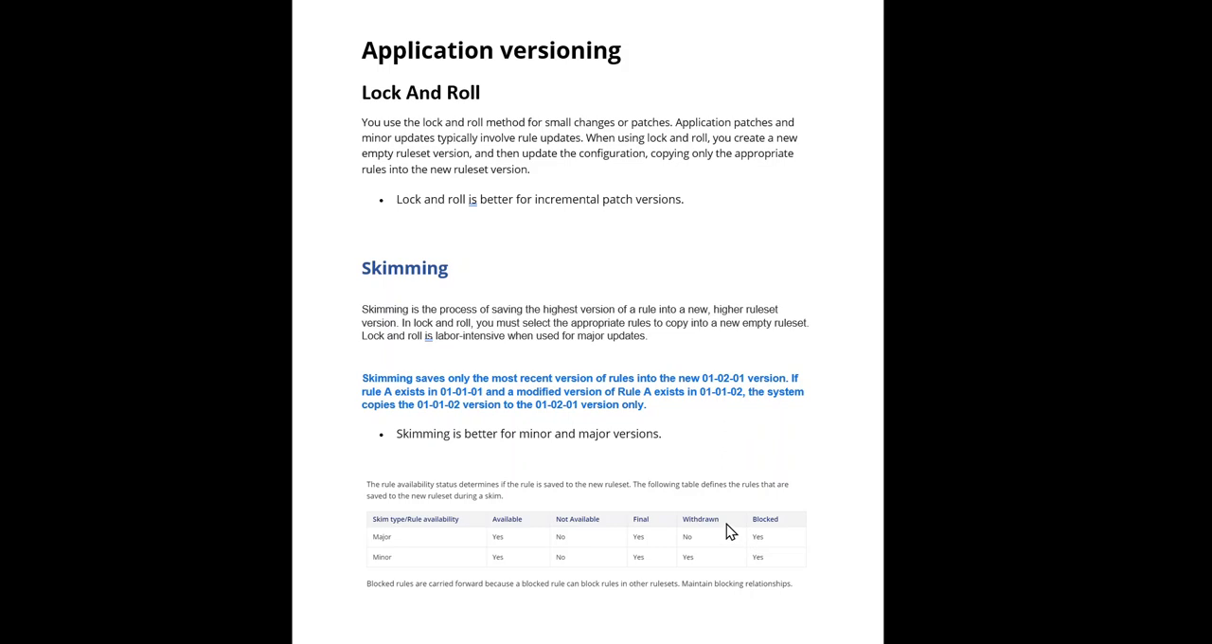
pyautogui.moveTo(706, 547)
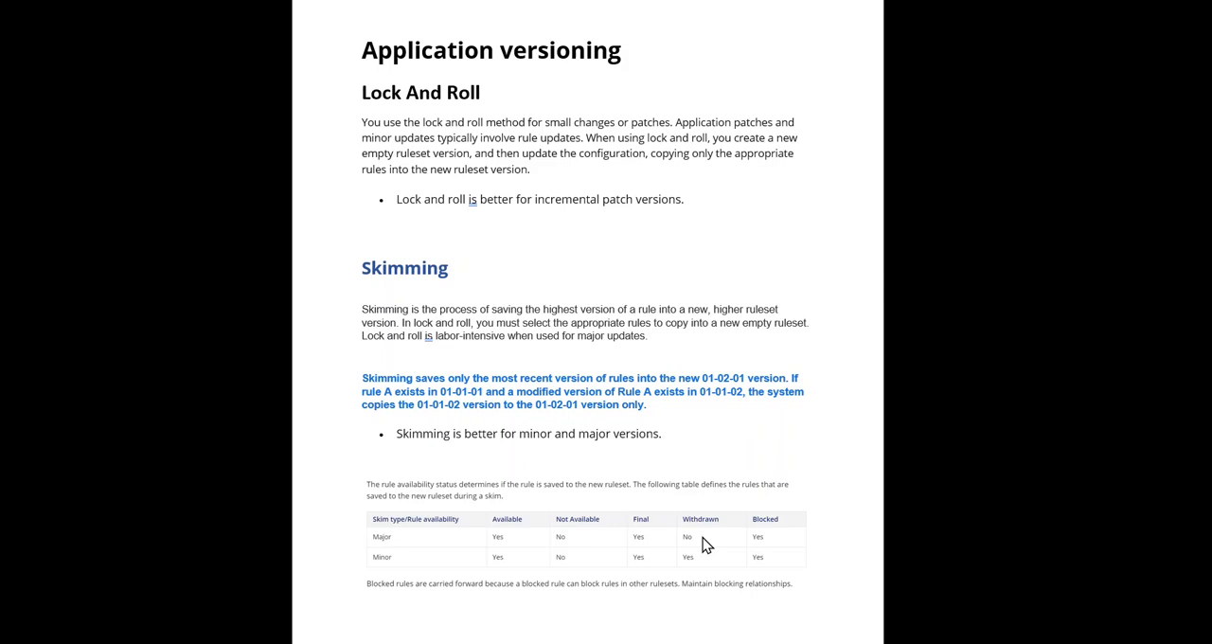
pyautogui.moveTo(716, 535)
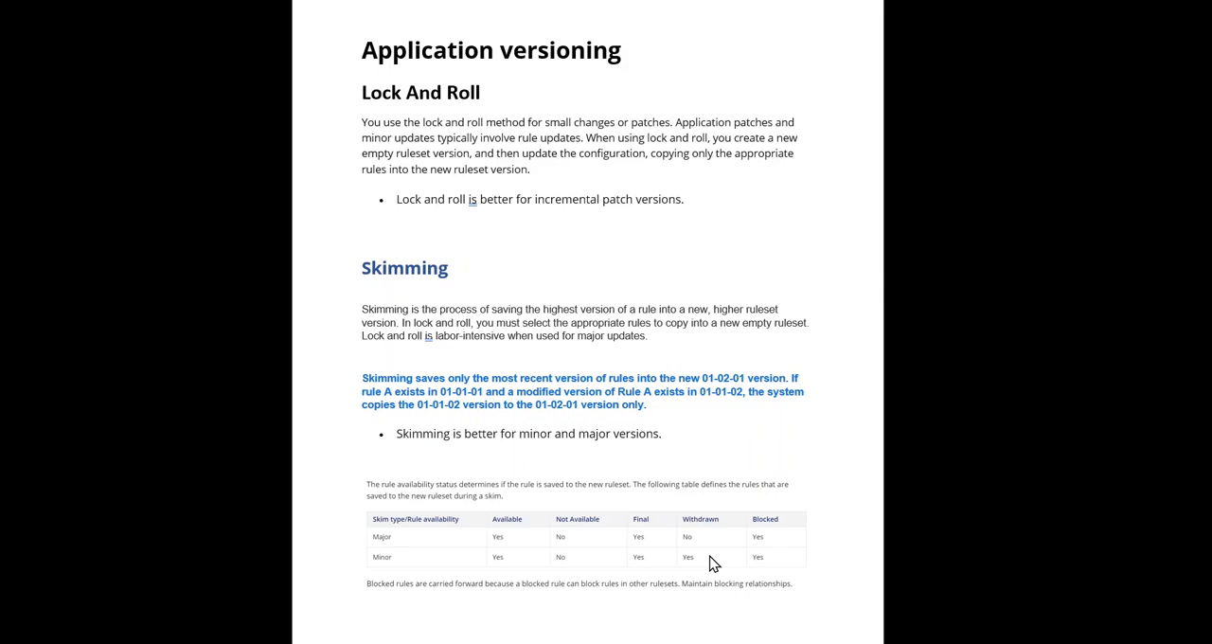
pyautogui.moveTo(792, 523)
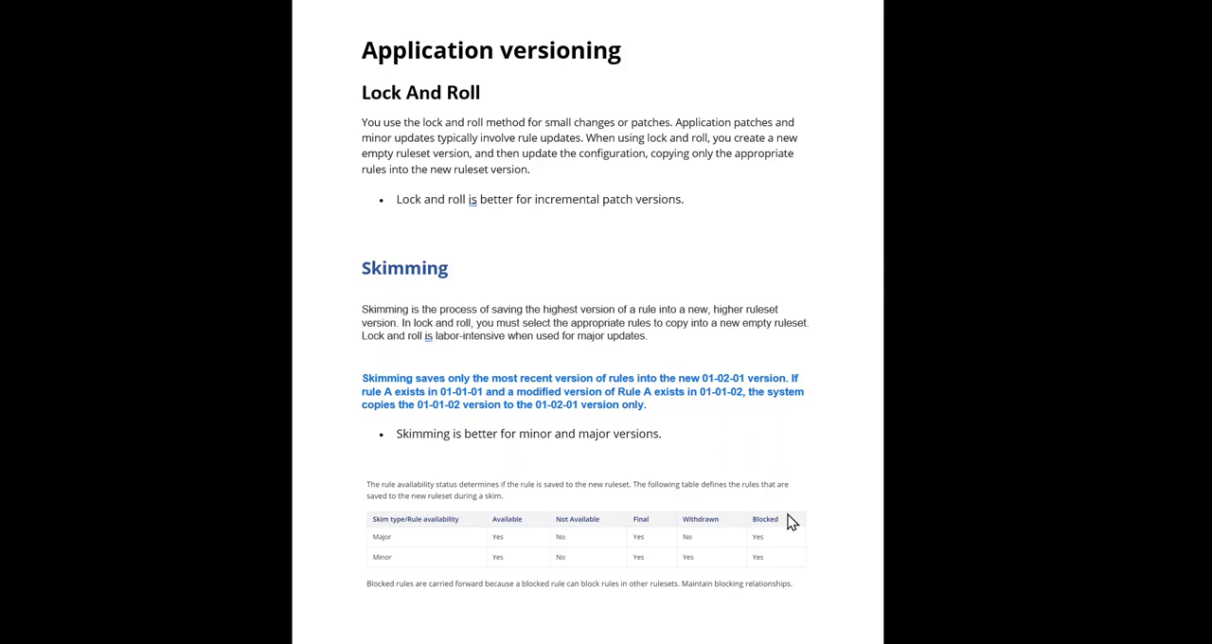
pyautogui.moveTo(791, 528)
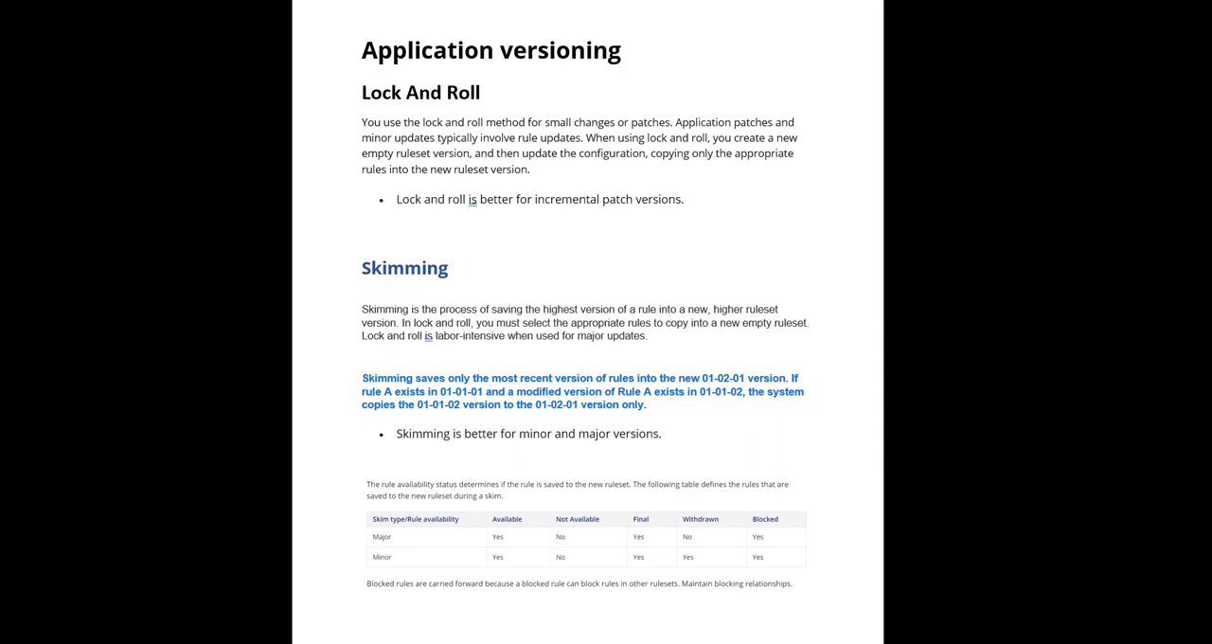
pyautogui.moveTo(873, 286)
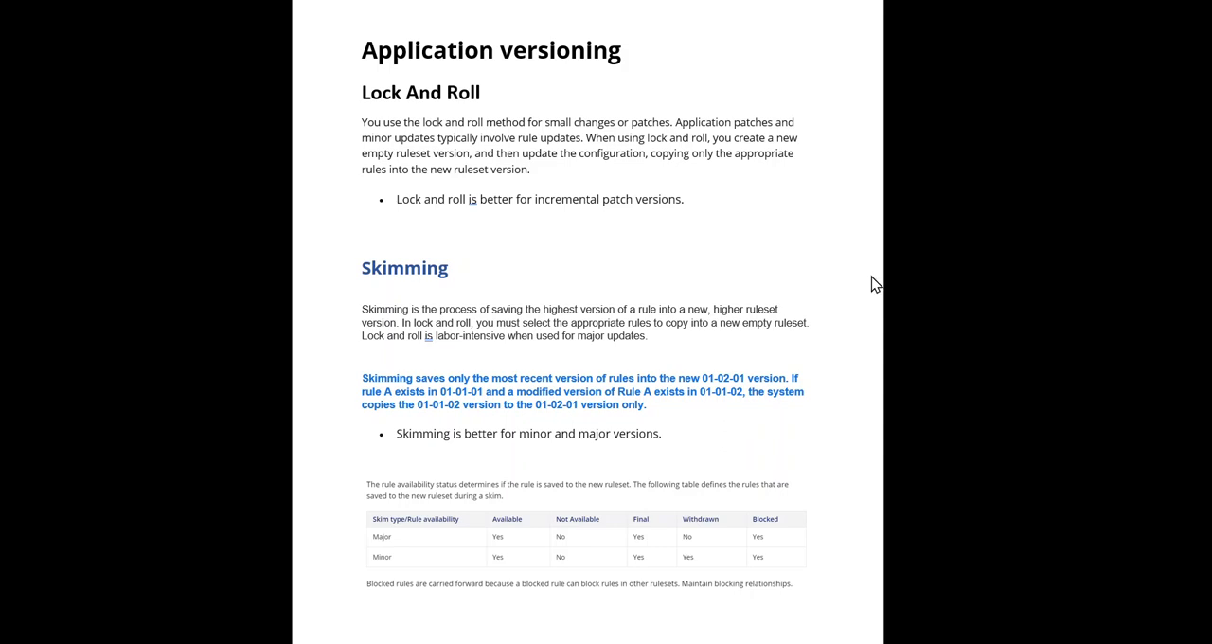